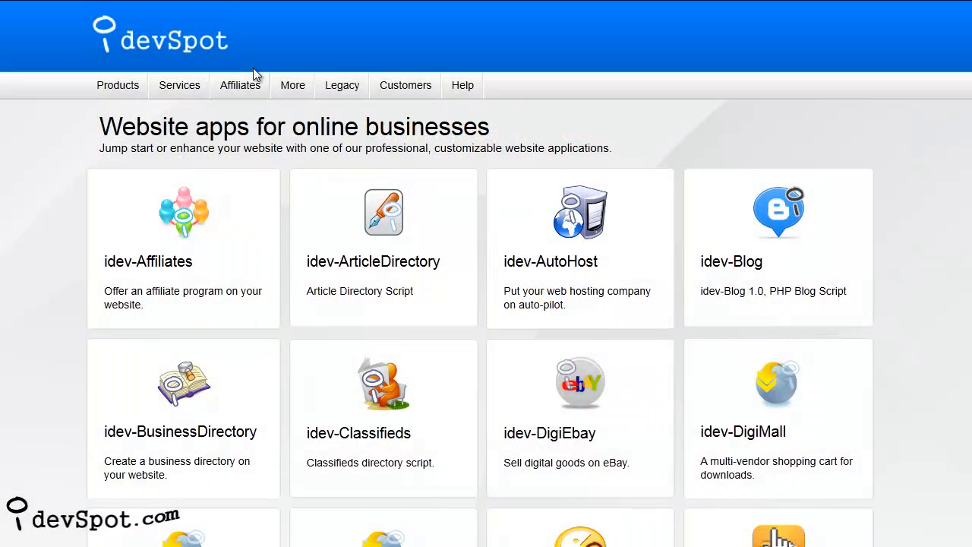
Scroll the iDevSpot product catalog down to the idev-GameSite Flash game script listing
{"action": "scroll", "scroll_direction": "down", "scroll_amount": 3}
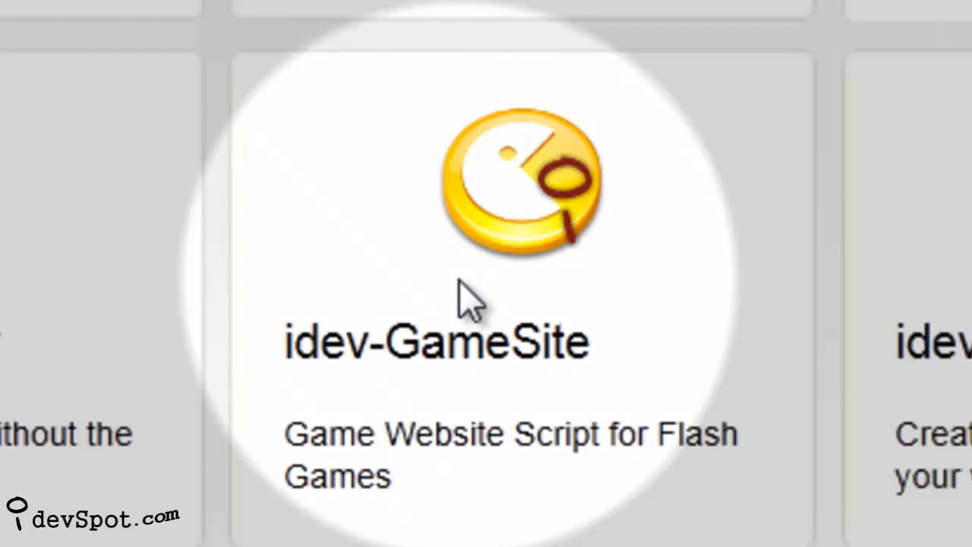
Open the idev-GameSite demo, switch it to the light theme, and open Canyon Glider
{"action": "left_click", "coordinate": [437, 341]}
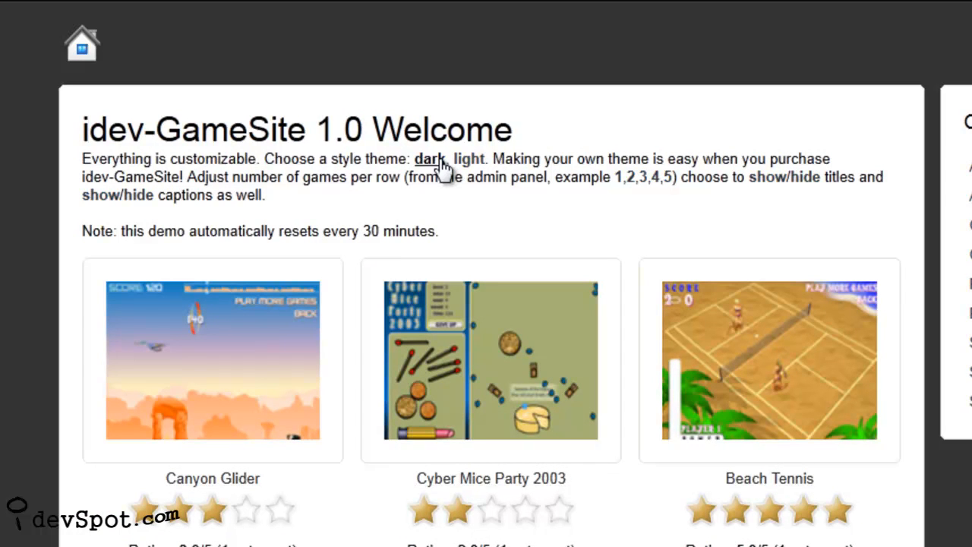
{"action": "left_click", "coordinate": [473, 158]}
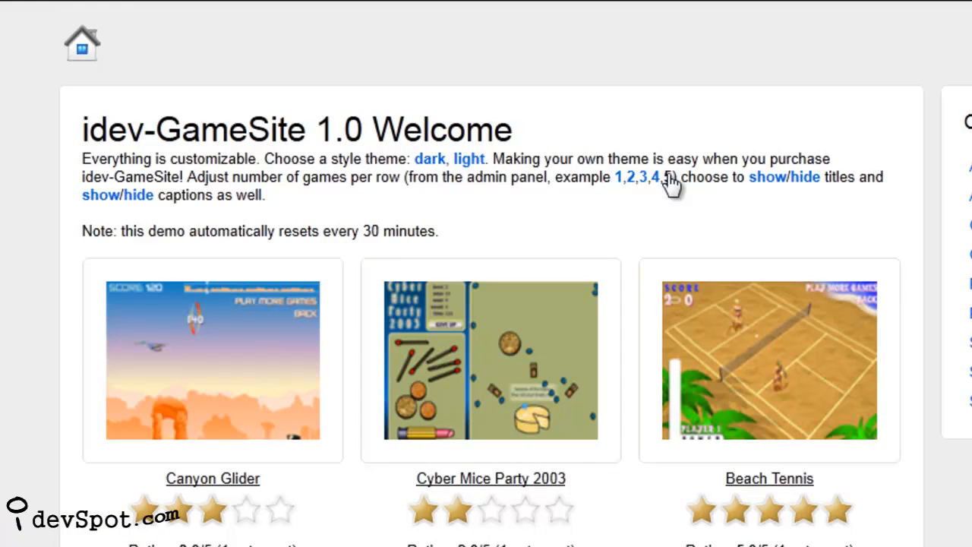
{"action": "left_click", "coordinate": [659, 177]}
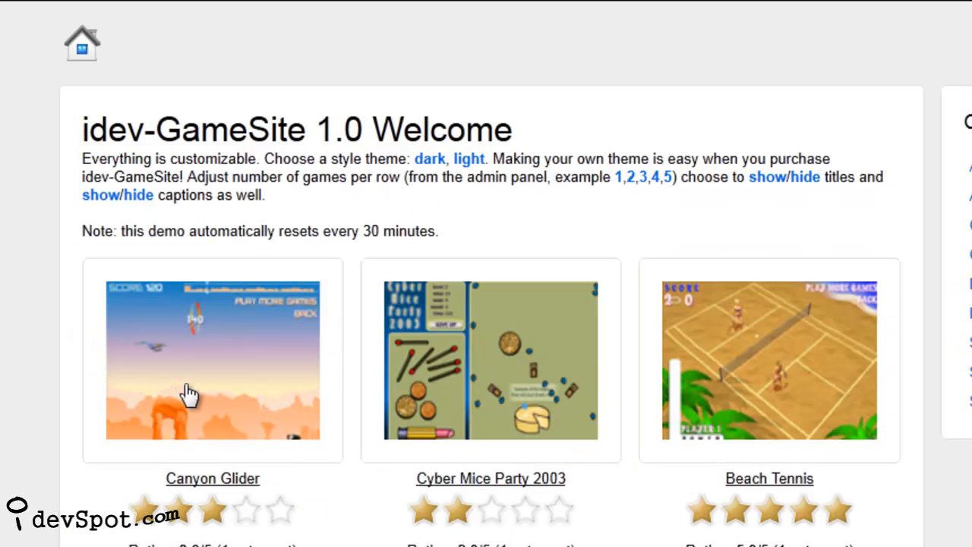
{"action": "left_click", "coordinate": [213, 360]}
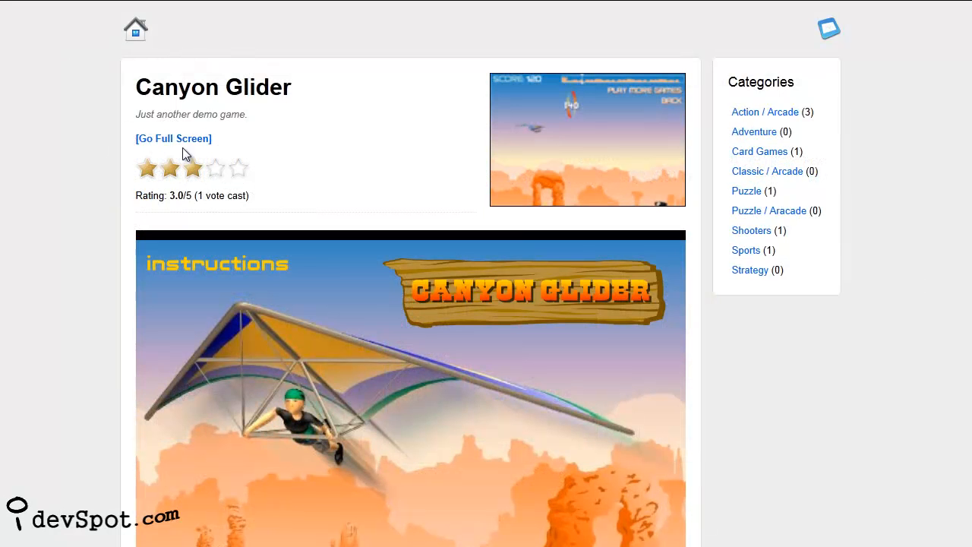
{"action": "mouse_move", "coordinate": [173, 138]}
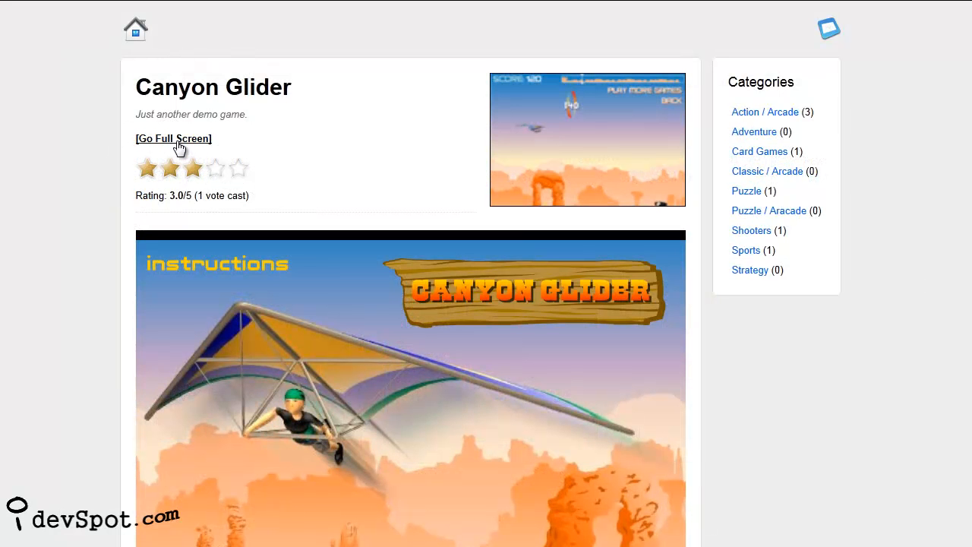
Launch the Canyon Glider game in full-screen mode with Go Full Screen
{"action": "left_click", "coordinate": [173, 139]}
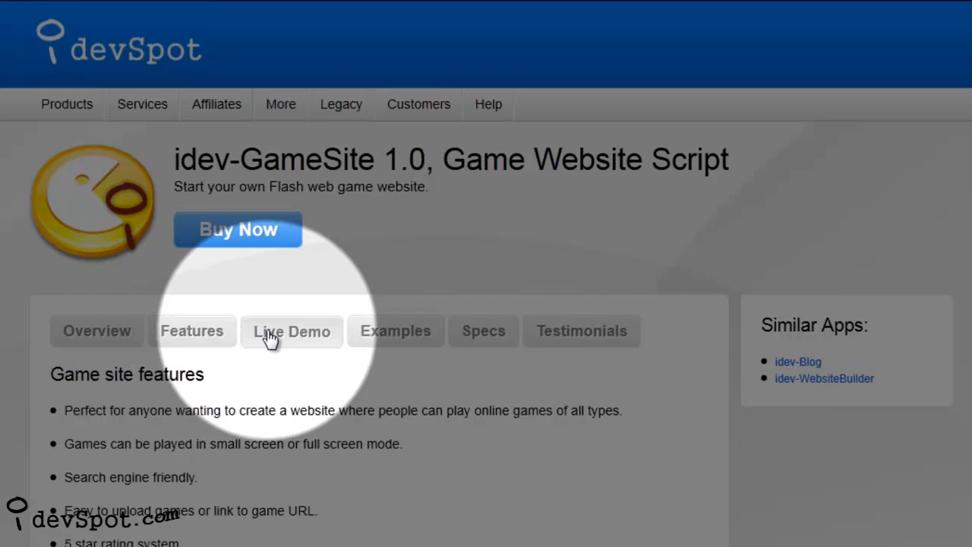
Show the idev-GameSite 1.0 Live Demo tab listing Admin Panel Demo and The Game Website
{"action": "left_click", "coordinate": [292, 331]}
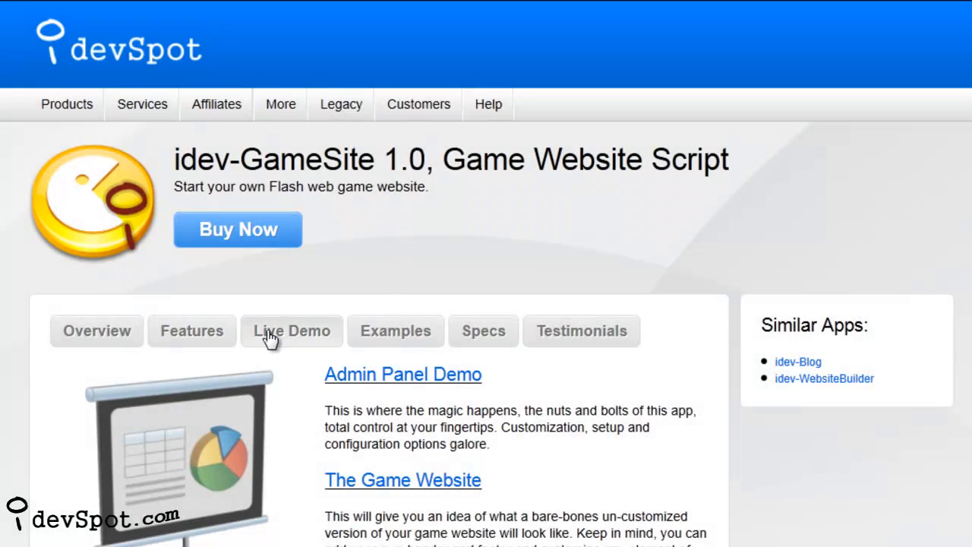